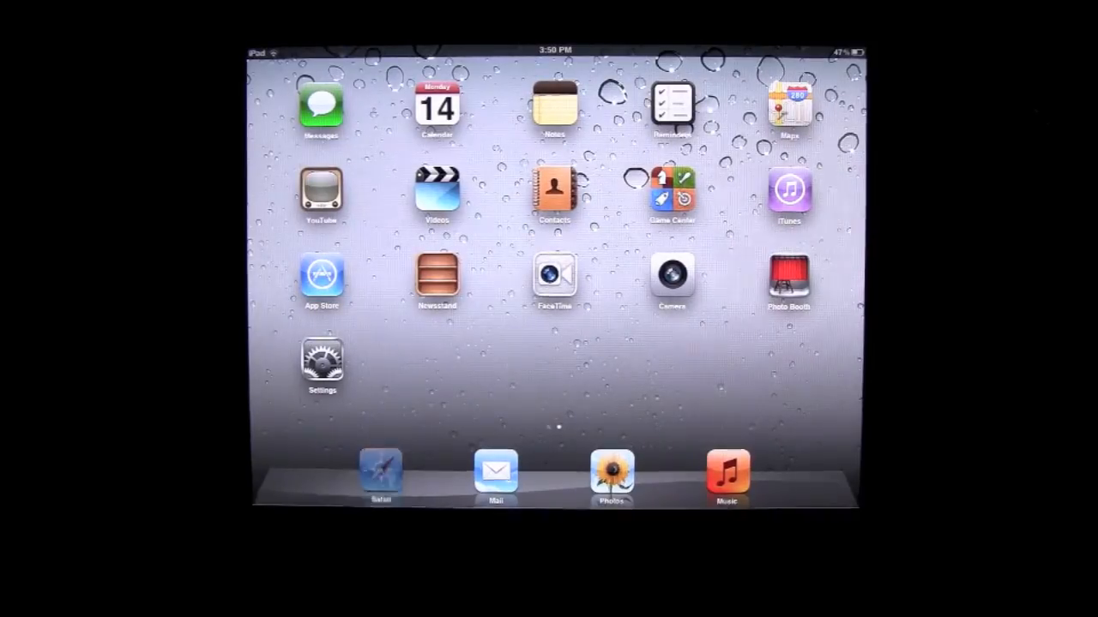
Launch Safari from the dock to show the Apple website's iPhone 4S page
click(378, 474)
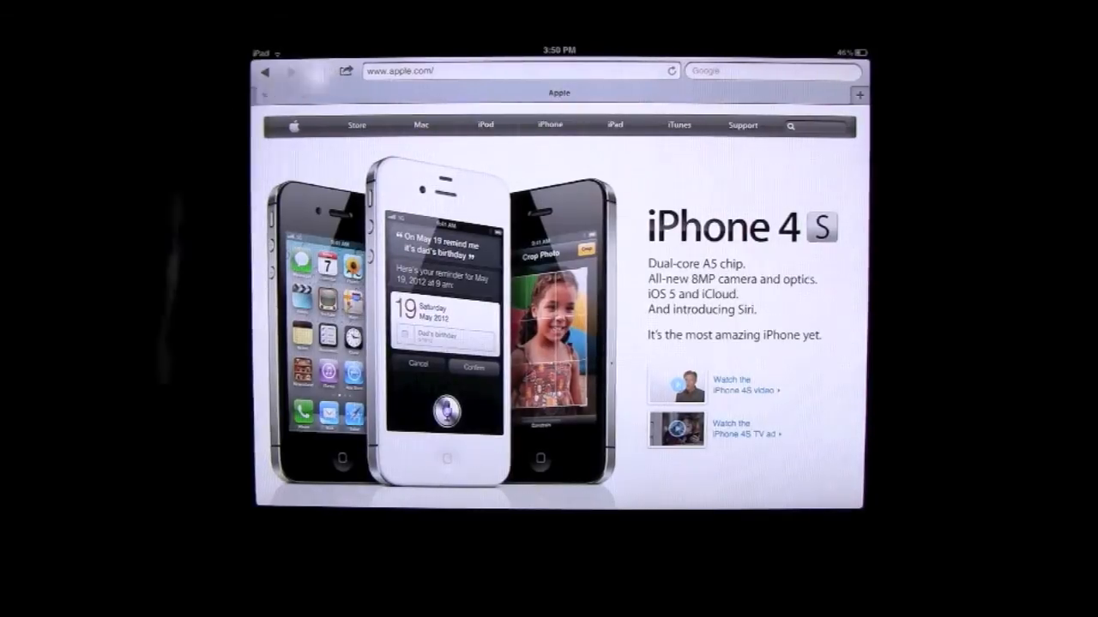
Load help.apple.com/ipad to show the iPad User Guide chapter list
click(318, 71)
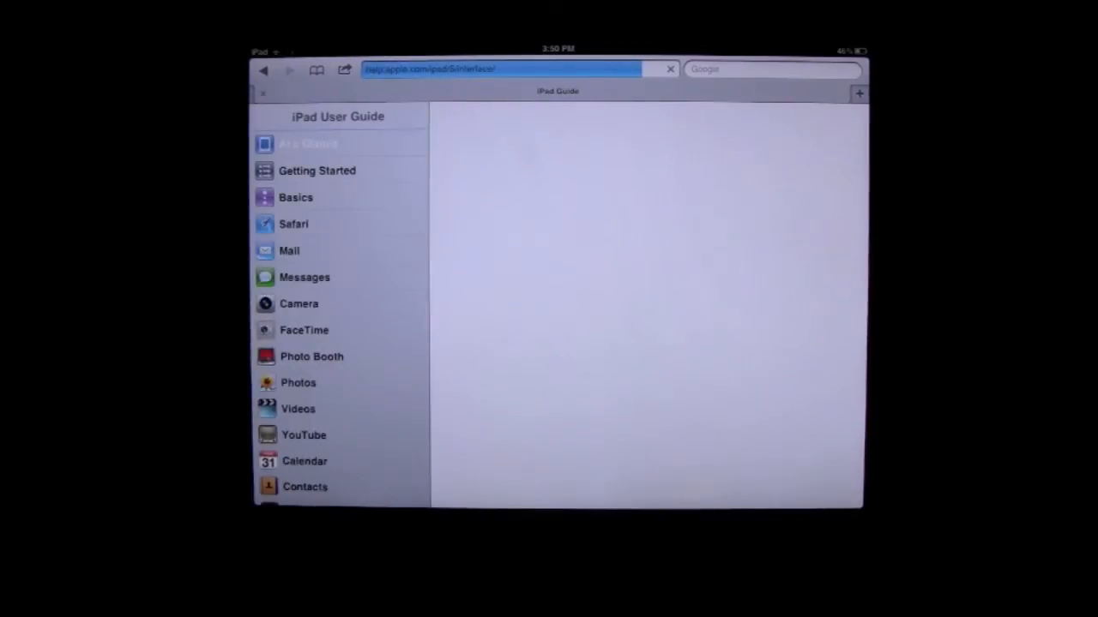
Open the At a Glance chapter, then scroll the sidebar to Support & Other Information
click(309, 144)
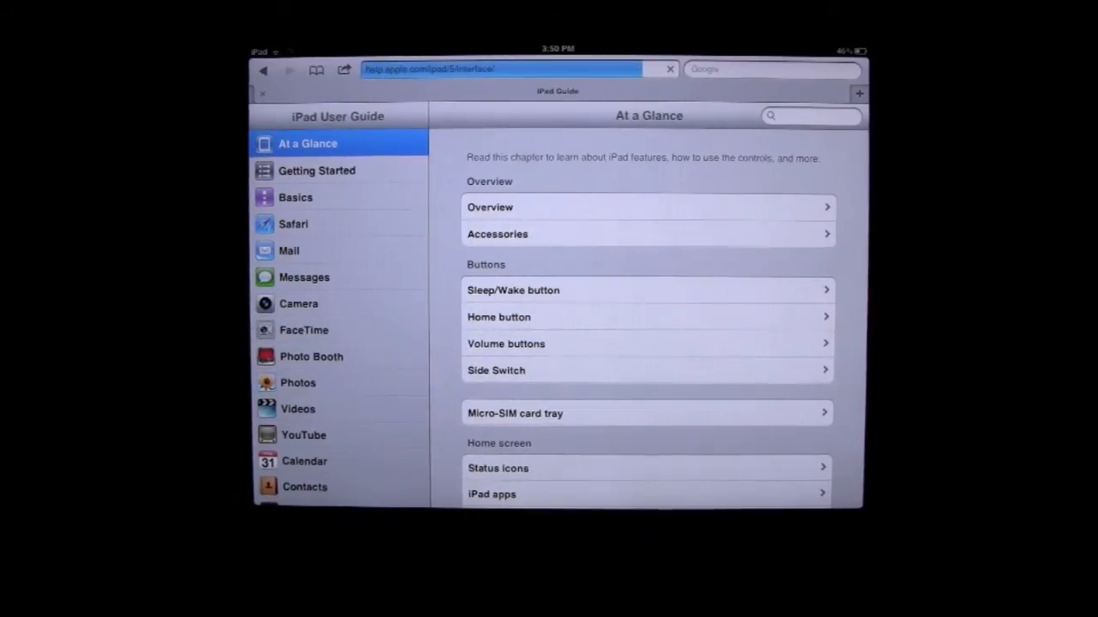
scroll(down, 3)
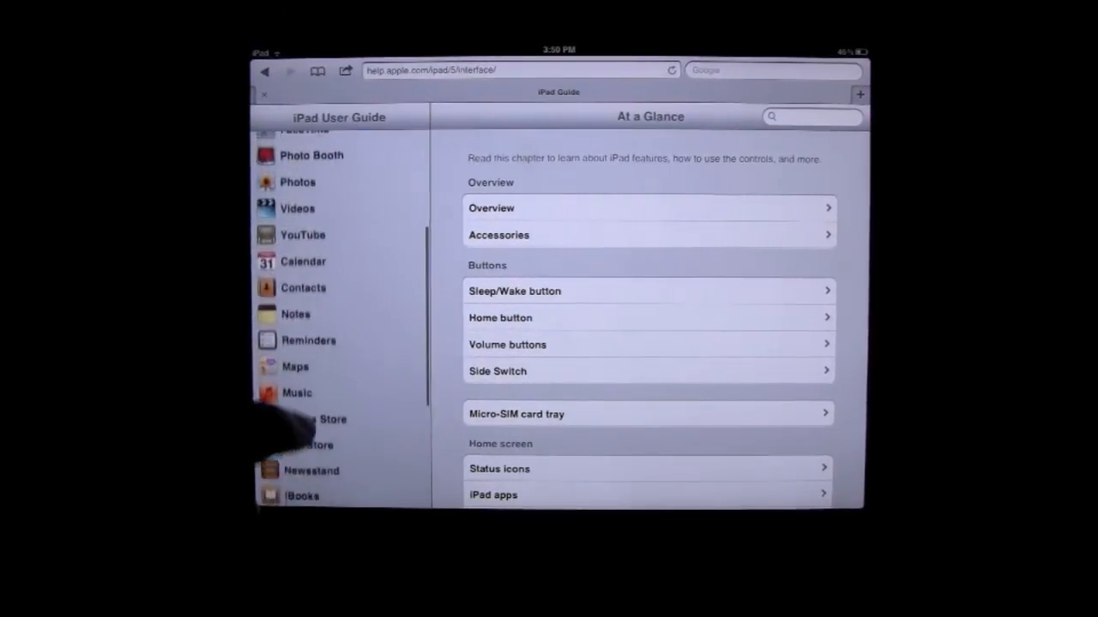
scroll(down, 3)
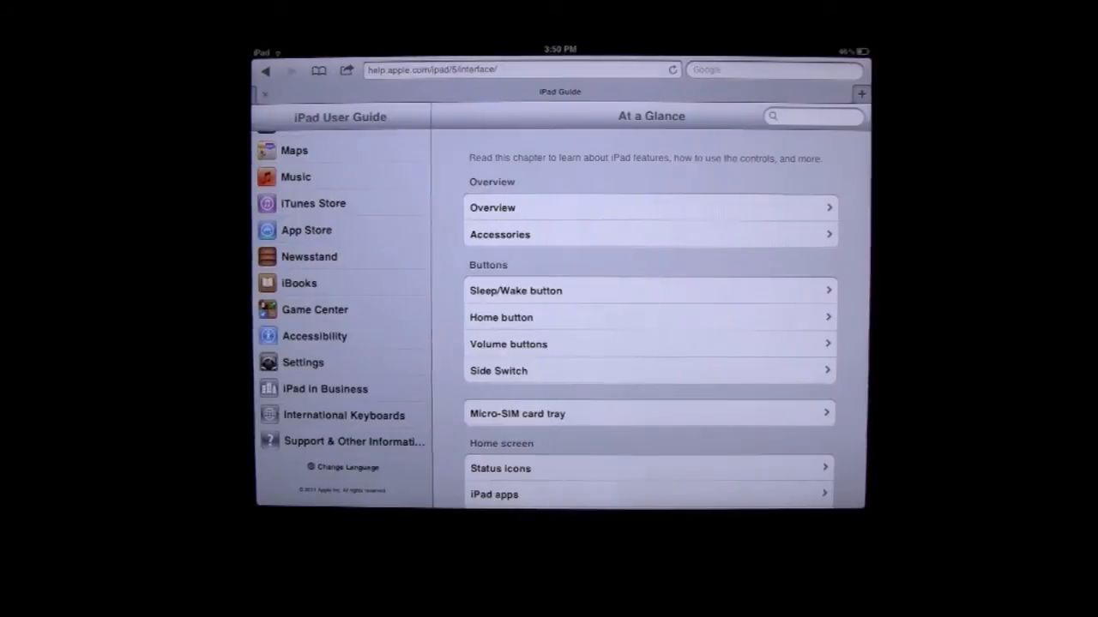